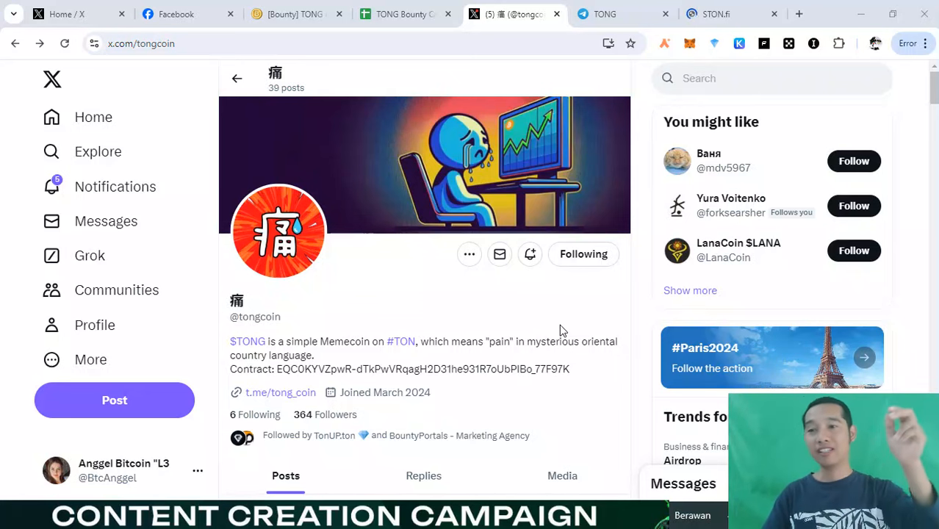
mouse_move(526, 281)
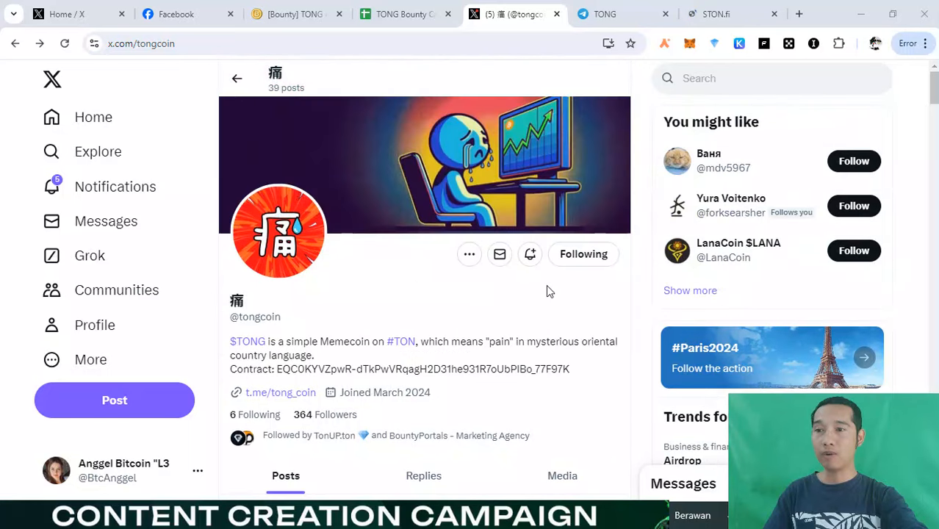
mouse_move(528, 305)
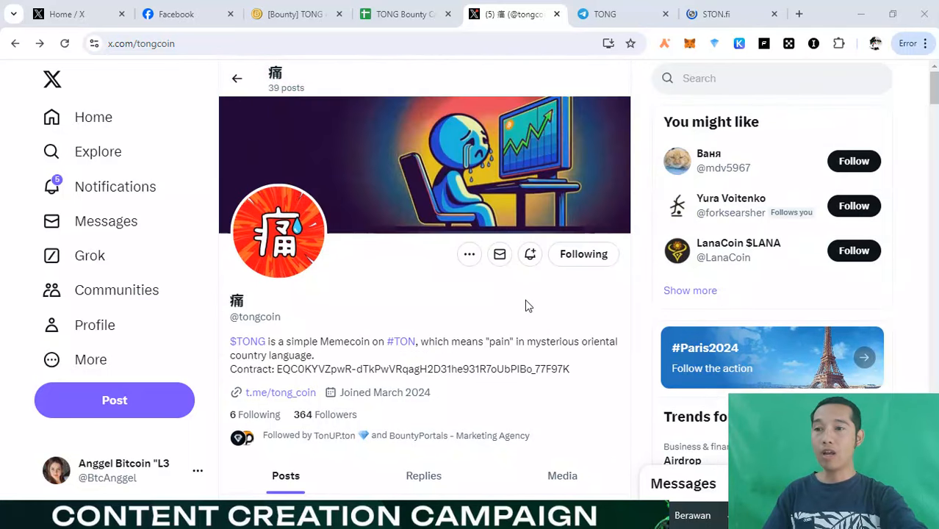
mouse_move(587, 316)
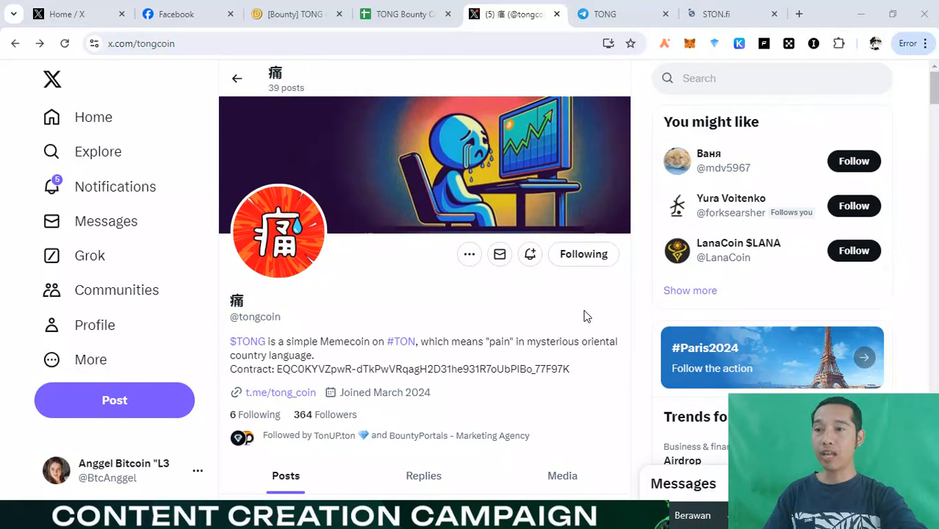
mouse_move(529, 298)
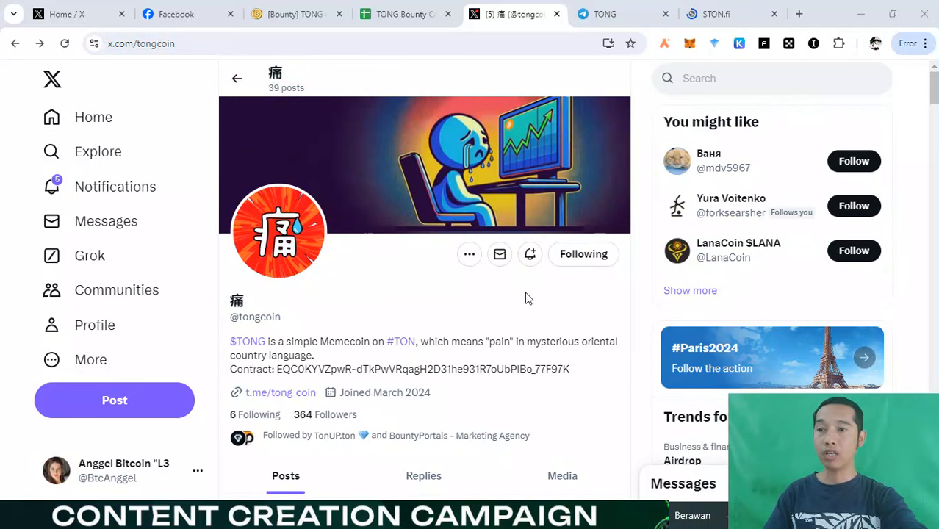
scroll("down", 3)
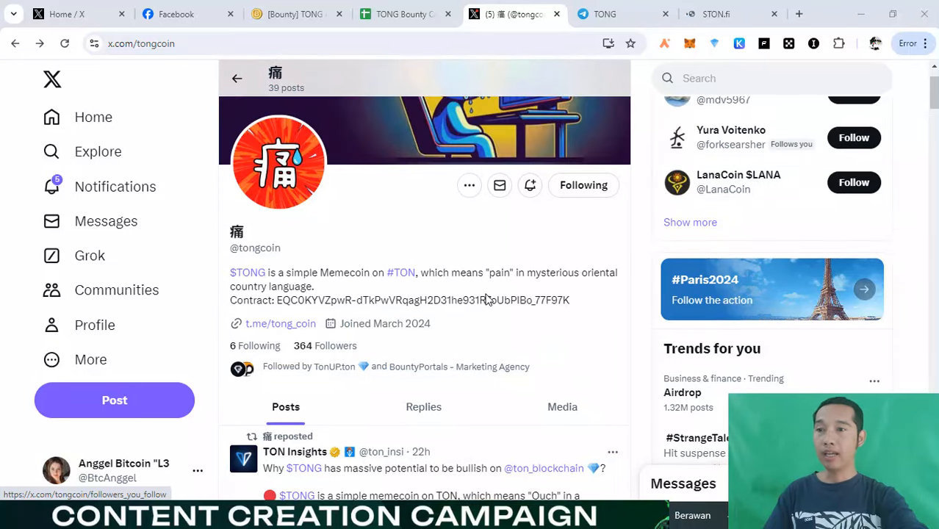
scroll("down", 3)
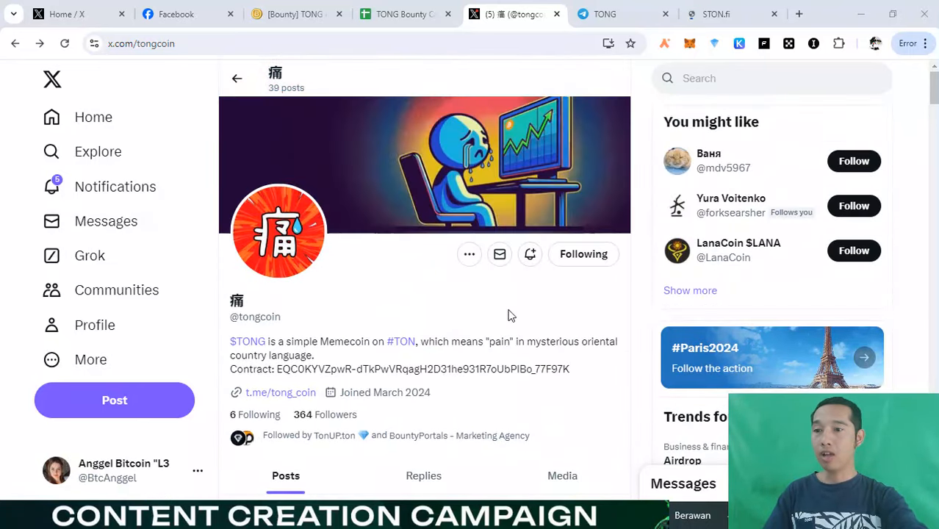
scroll("down", 3)
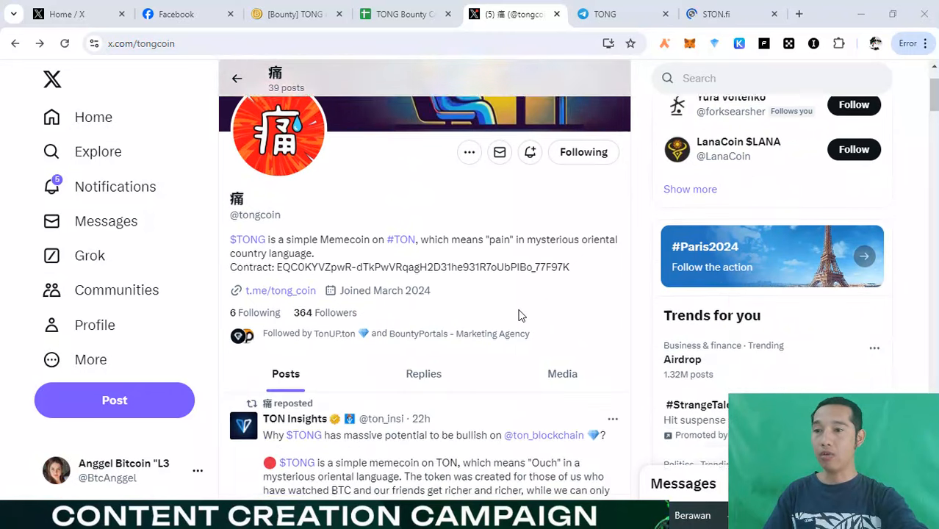
scroll("down", 3)
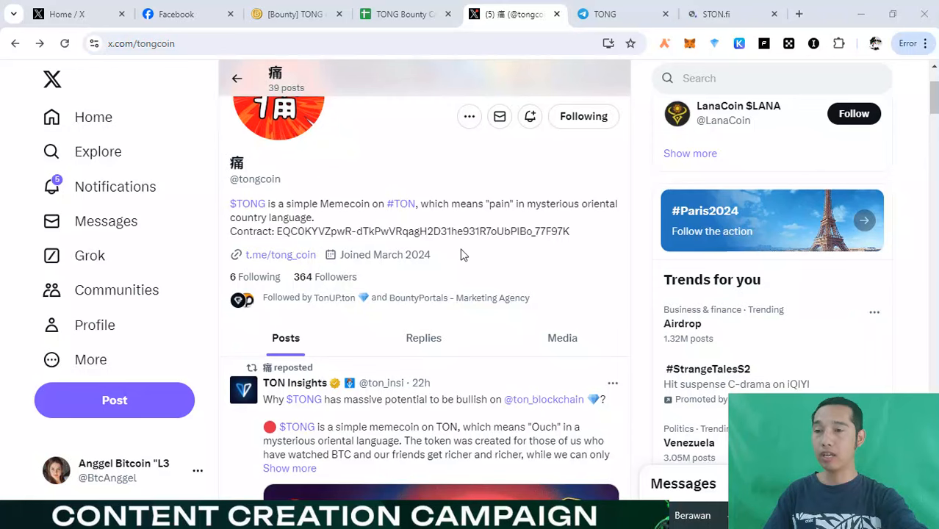
mouse_move(547, 271)
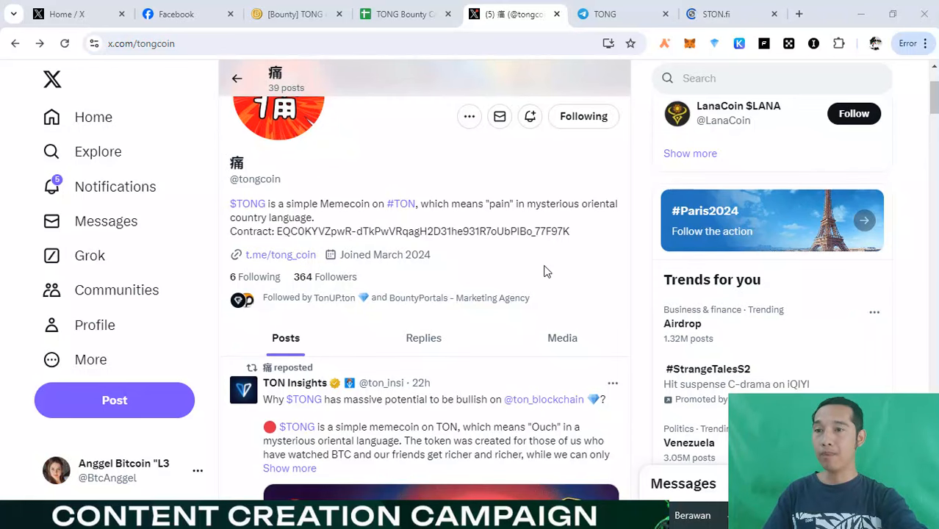
scroll("down", 3)
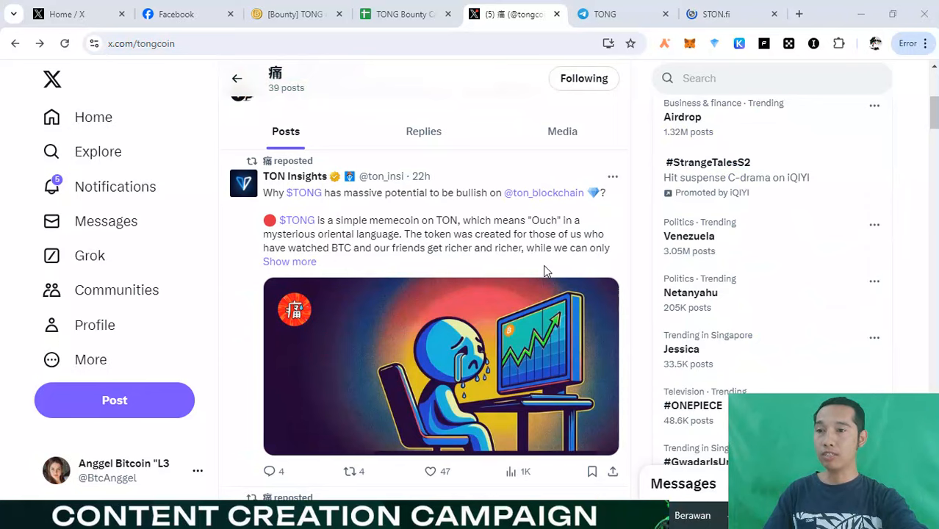
scroll("down", 3)
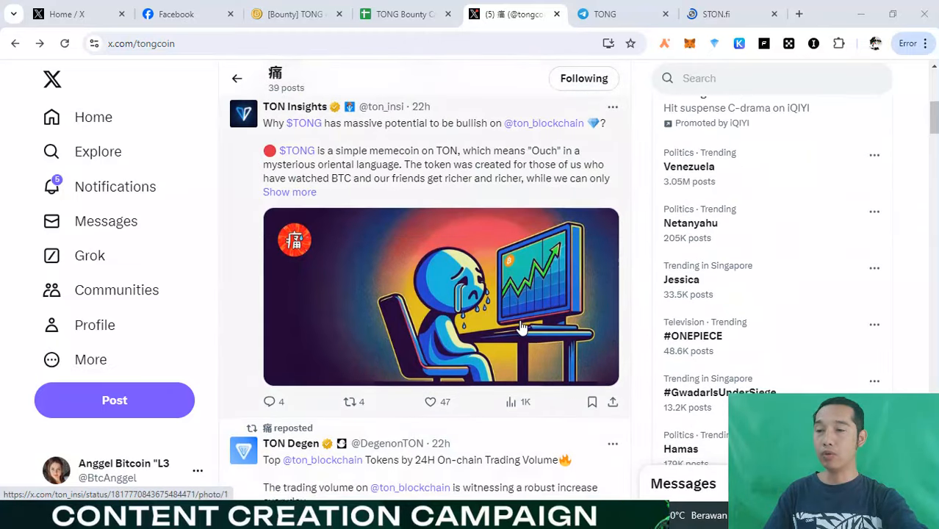
scroll("down", 3)
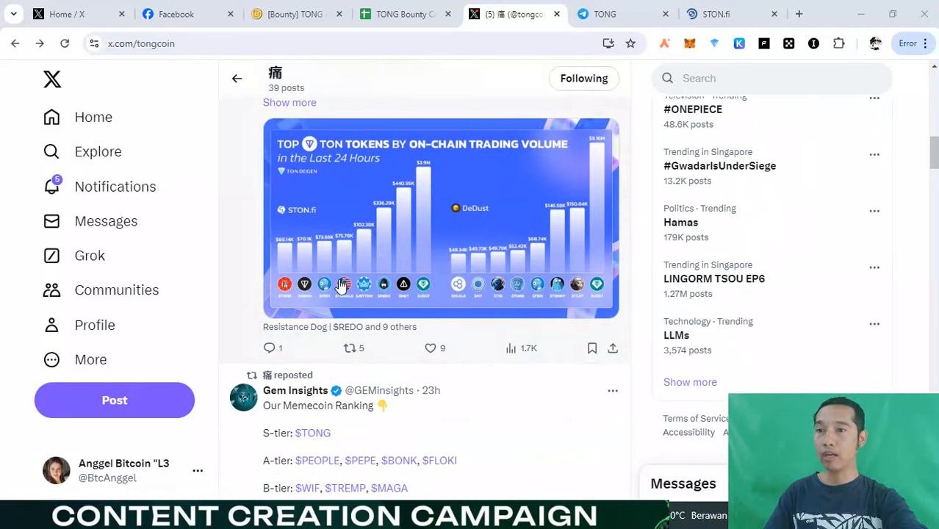
mouse_move(418, 304)
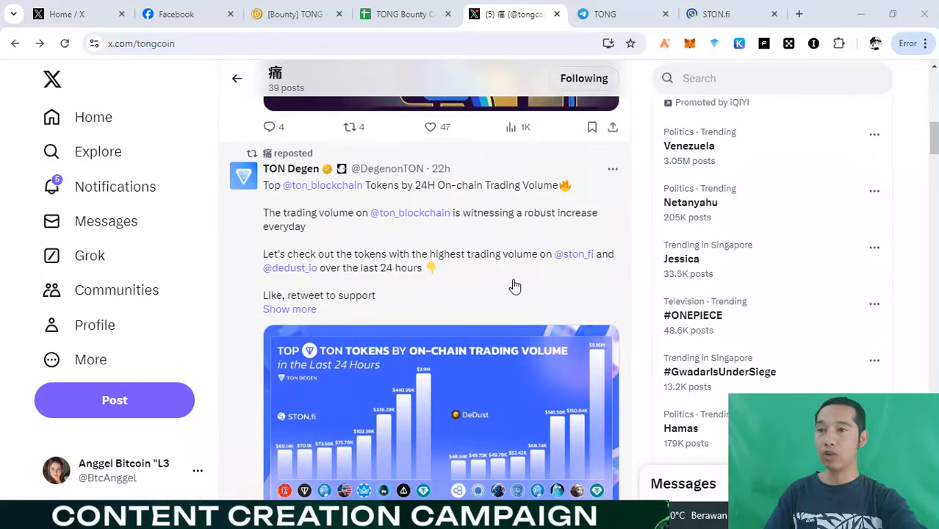
mouse_move(473, 288)
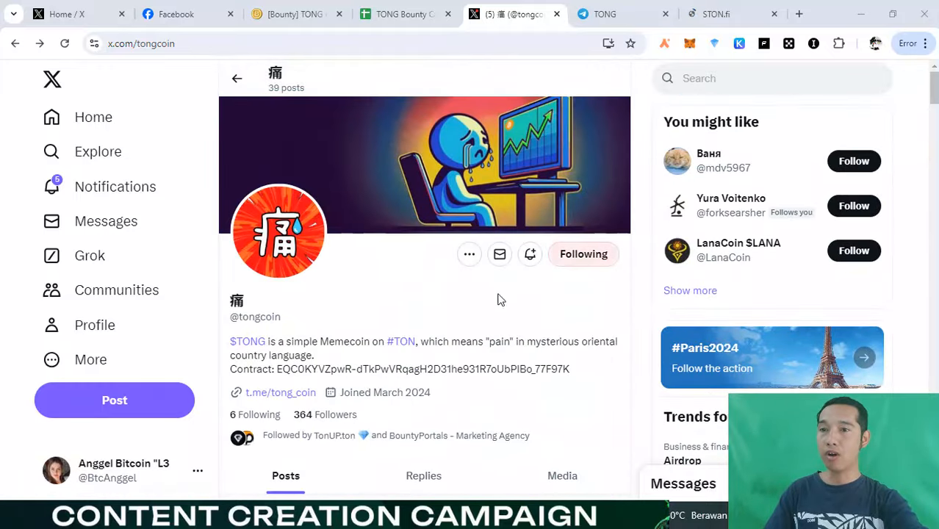
scroll("down", 3)
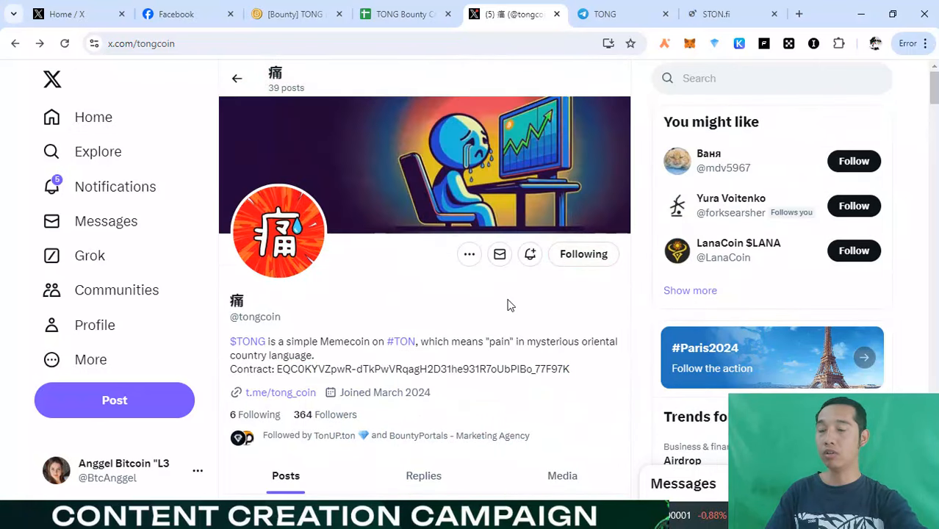
scroll("down", 3)
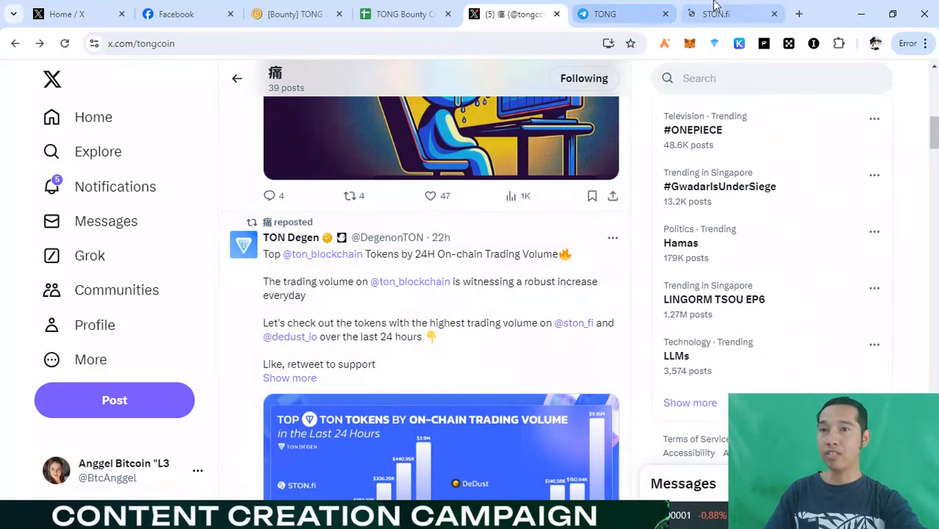
Choose TONG as the receive token on STON.fi by searching its contract address
left_click(716, 13)
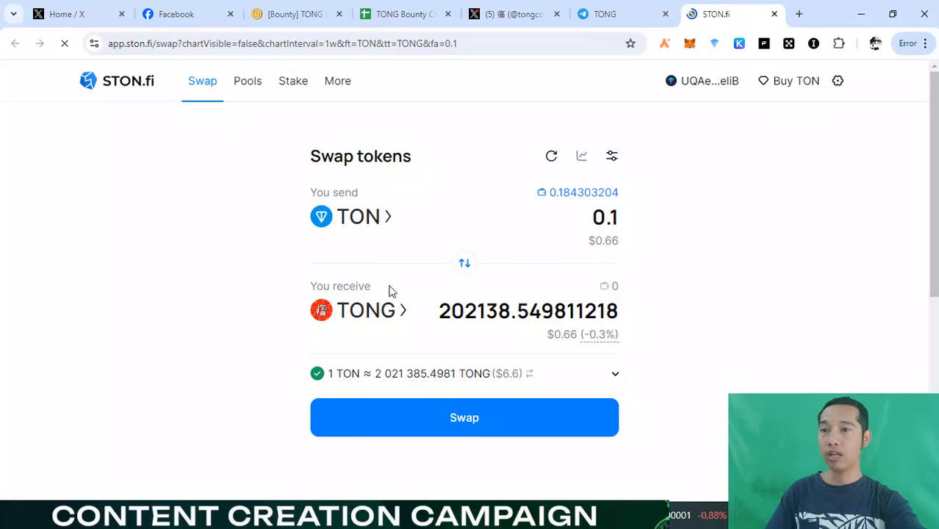
left_click(358, 216)
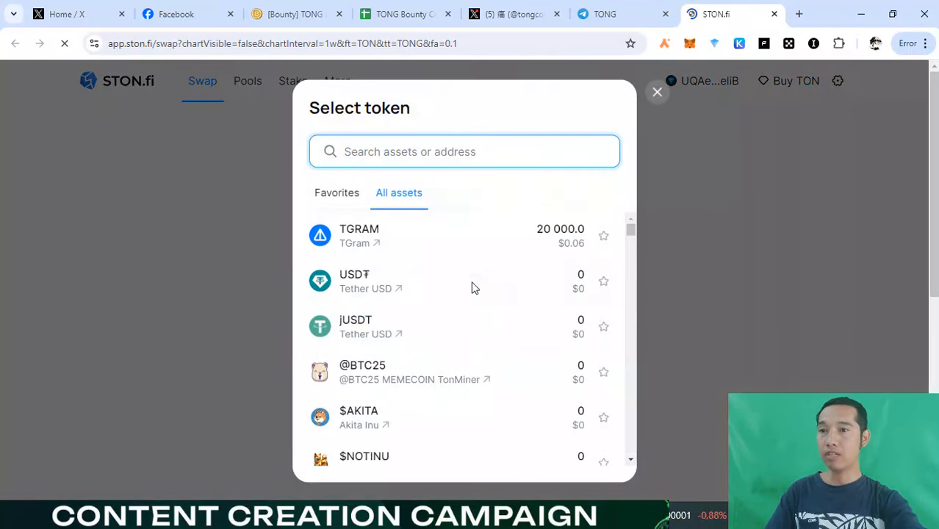
type("dTkPwVRqagH2D31he931R7oUbPlBo_77F97K")
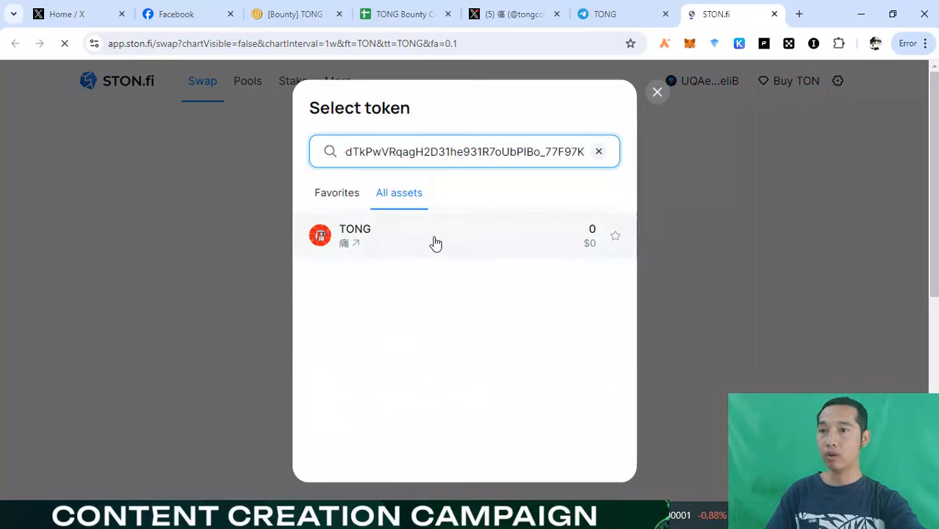
left_click(355, 235)
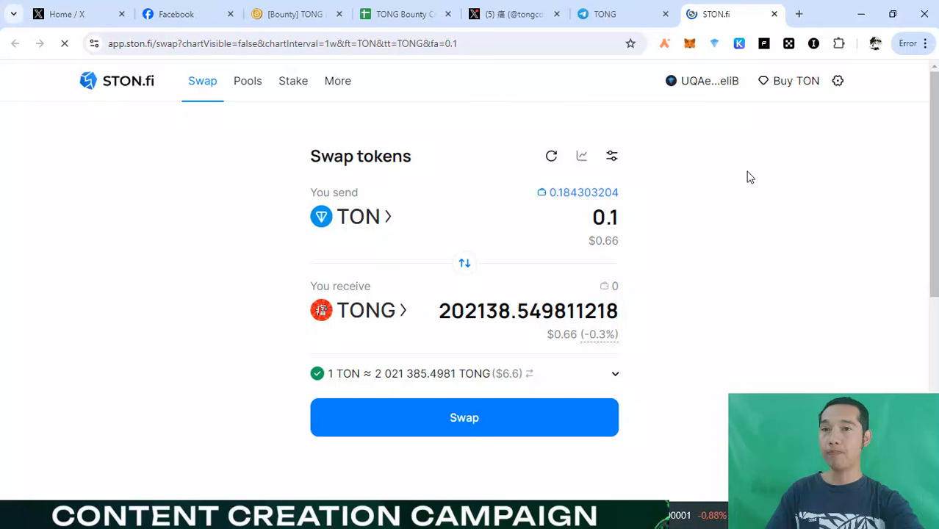
mouse_move(702, 115)
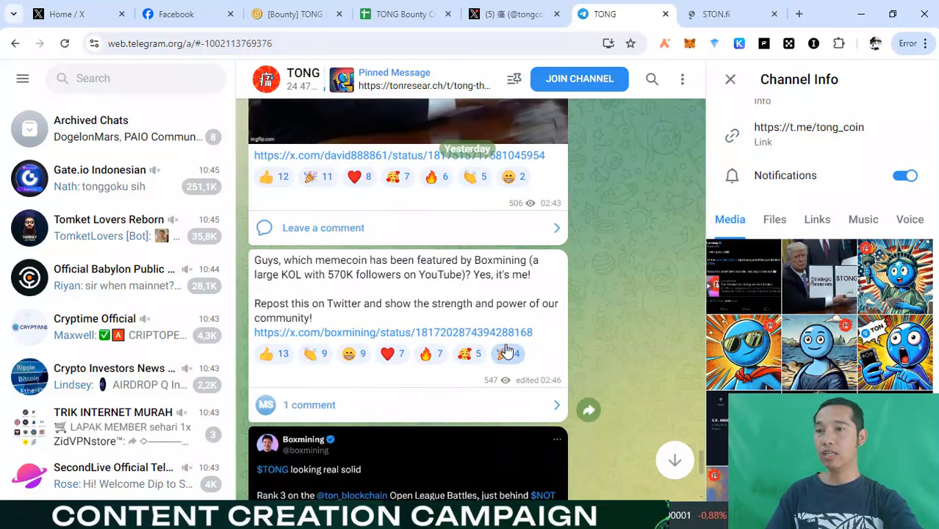
Scroll through the TONG Telegram channel's recent messages, including the Boxmining post
scroll("down", 3)
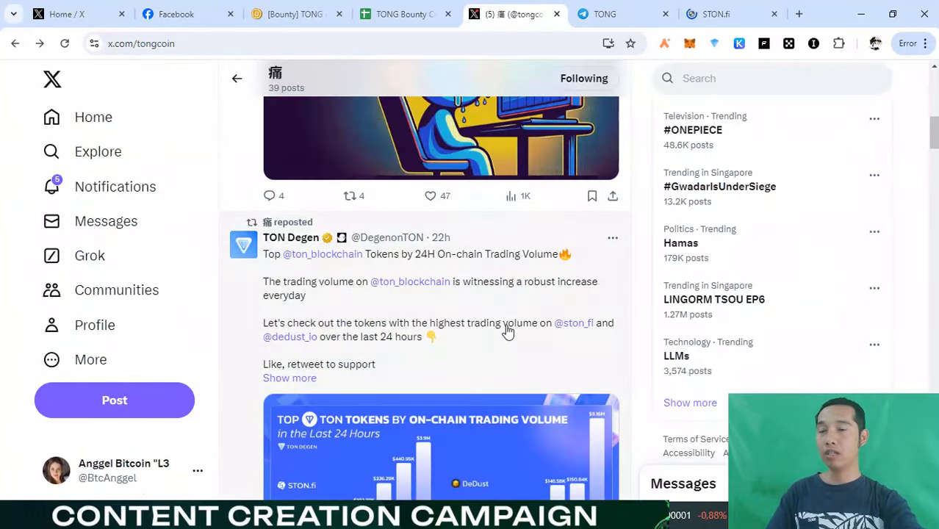
scroll("down", 3)
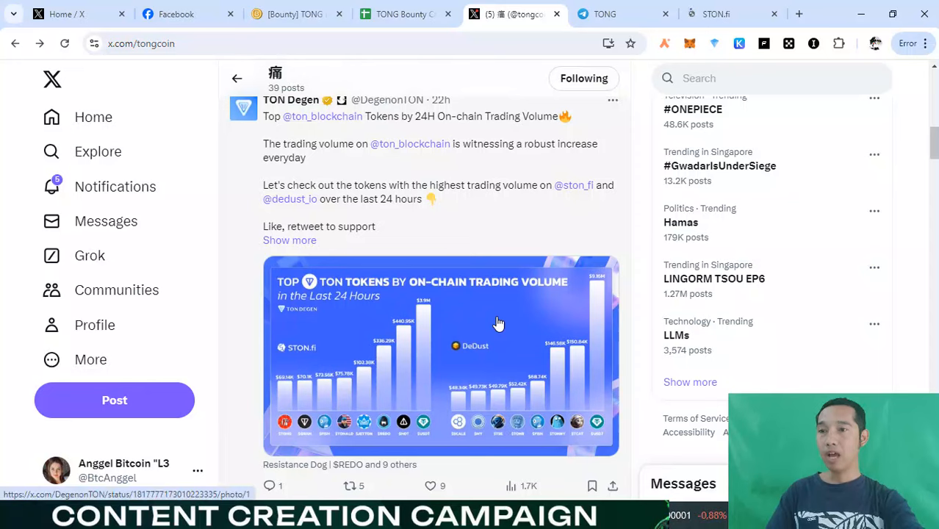
scroll("down", 3)
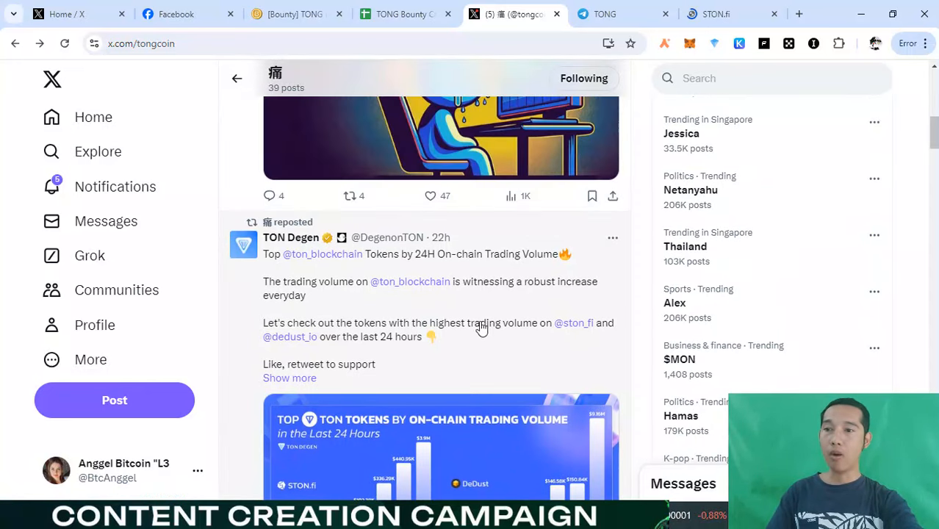
mouse_move(511, 338)
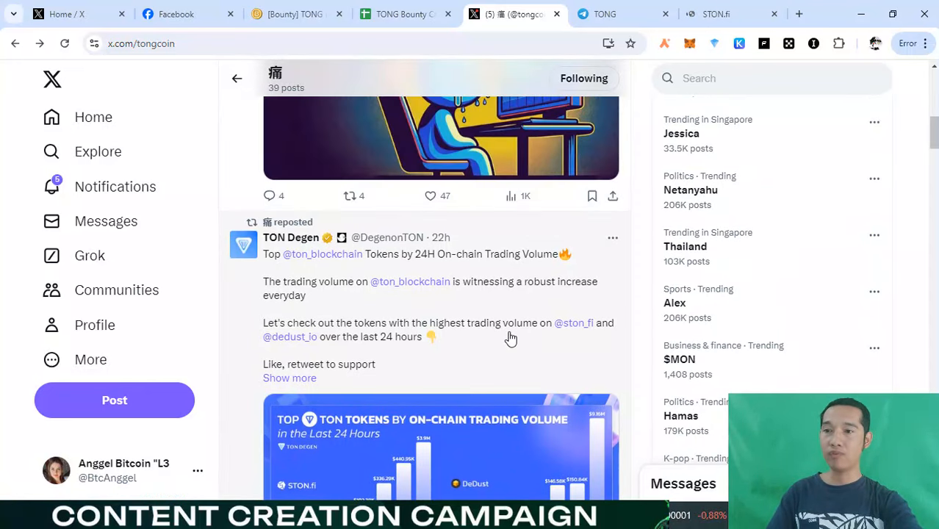
mouse_move(545, 359)
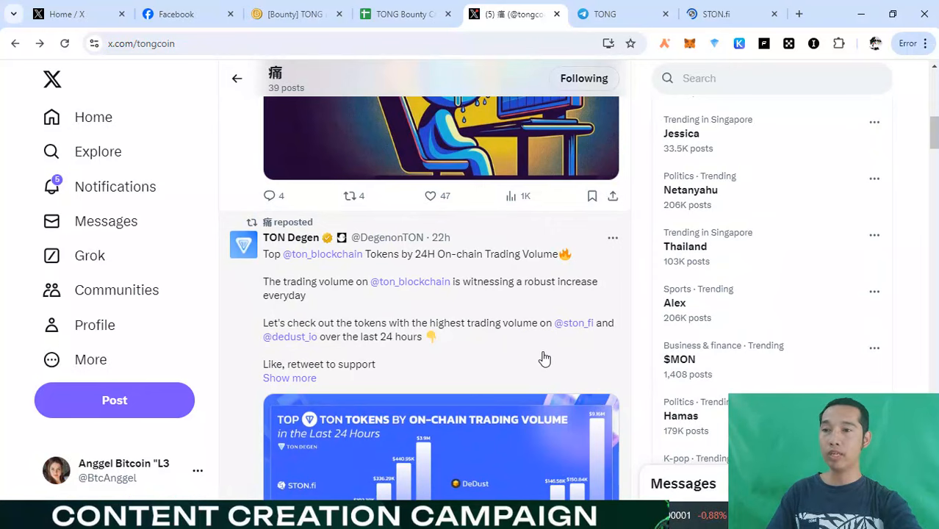
scroll("down", 3)
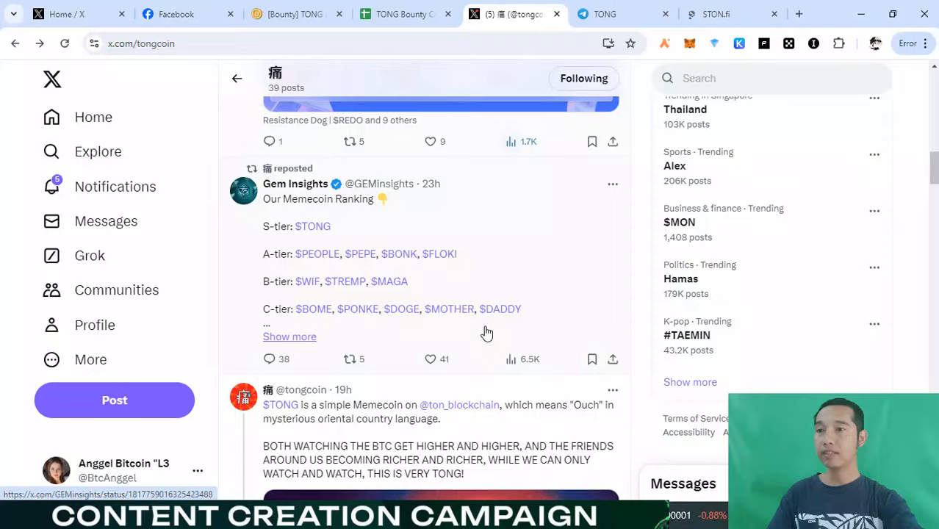
scroll("down", 3)
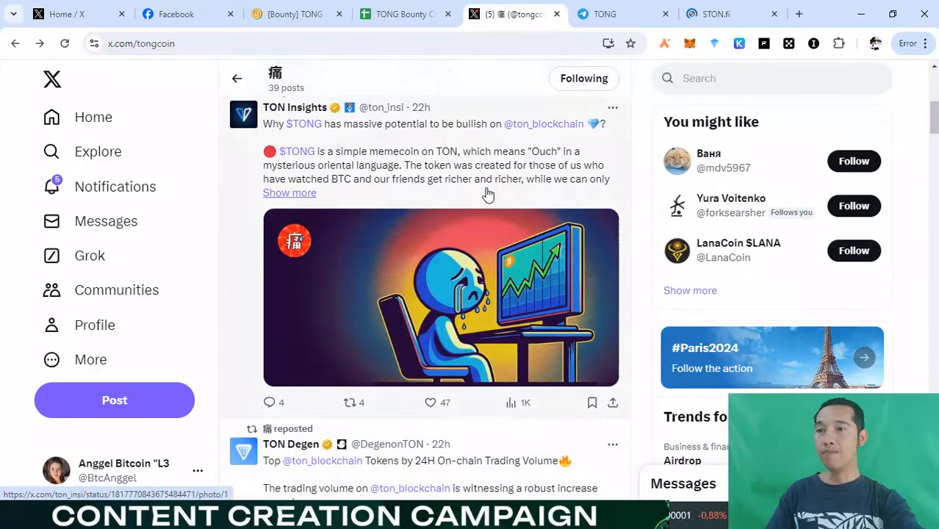
mouse_move(367, 155)
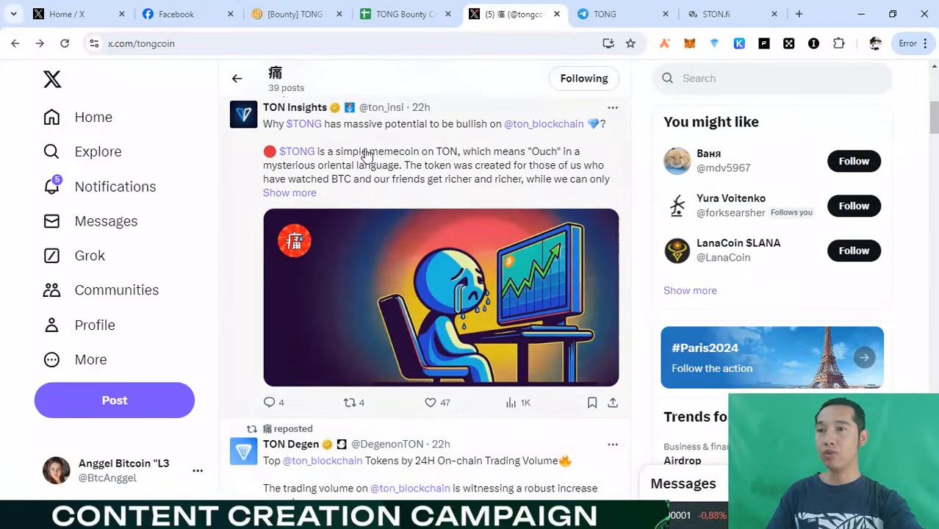
mouse_move(453, 185)
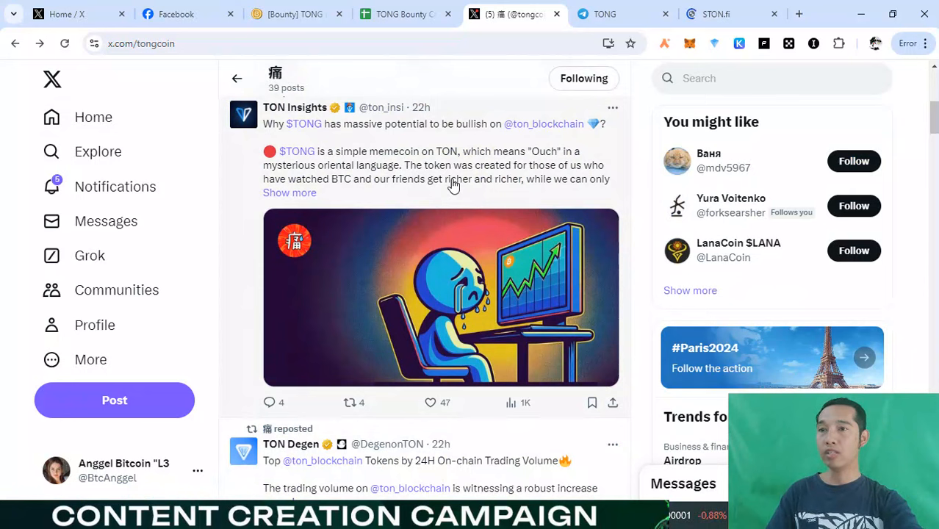
mouse_move(574, 177)
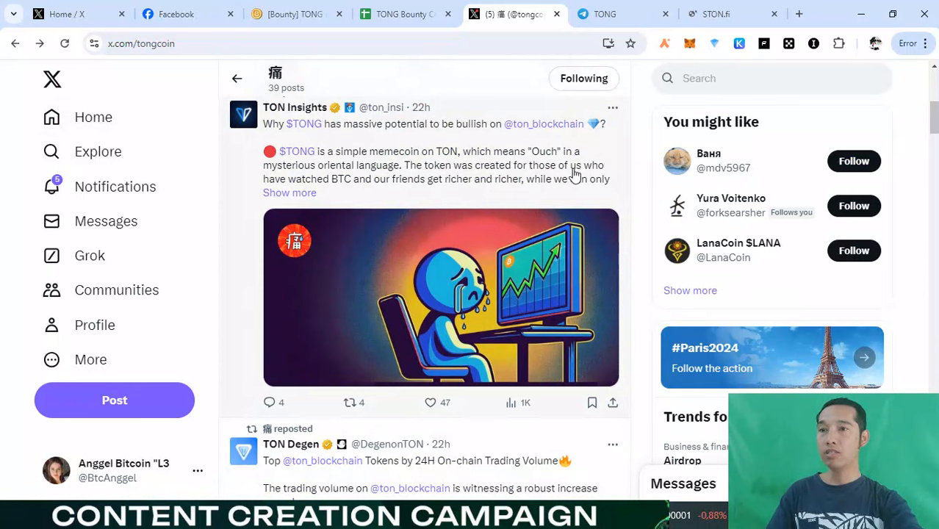
mouse_move(482, 212)
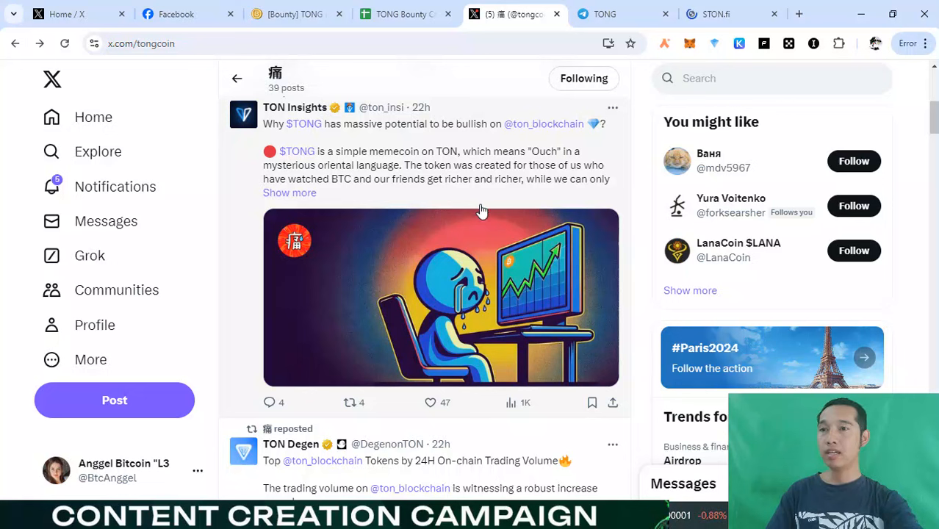
mouse_move(605, 192)
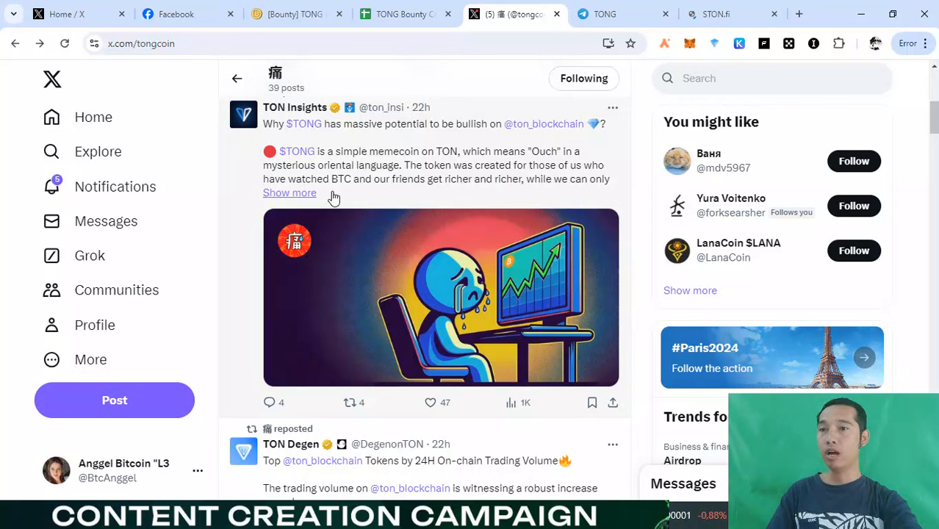
mouse_move(494, 217)
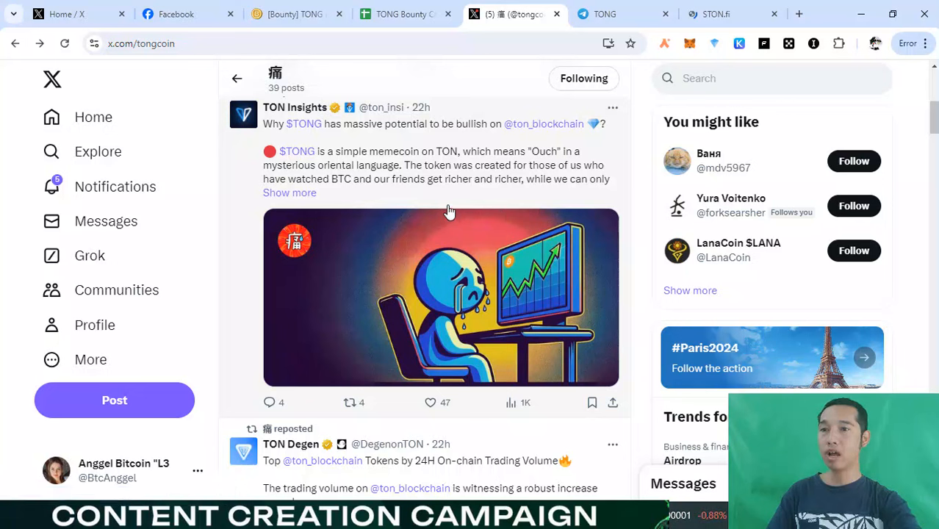
mouse_move(450, 209)
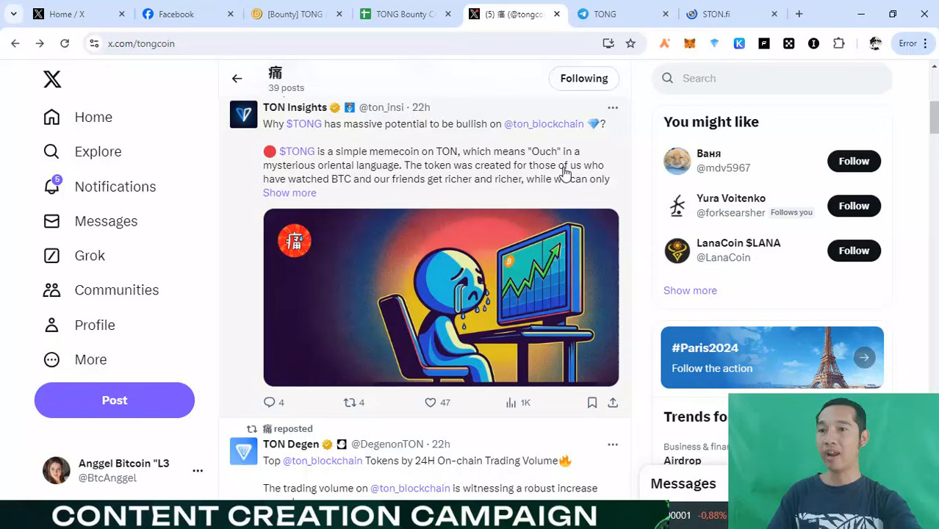
mouse_move(616, 197)
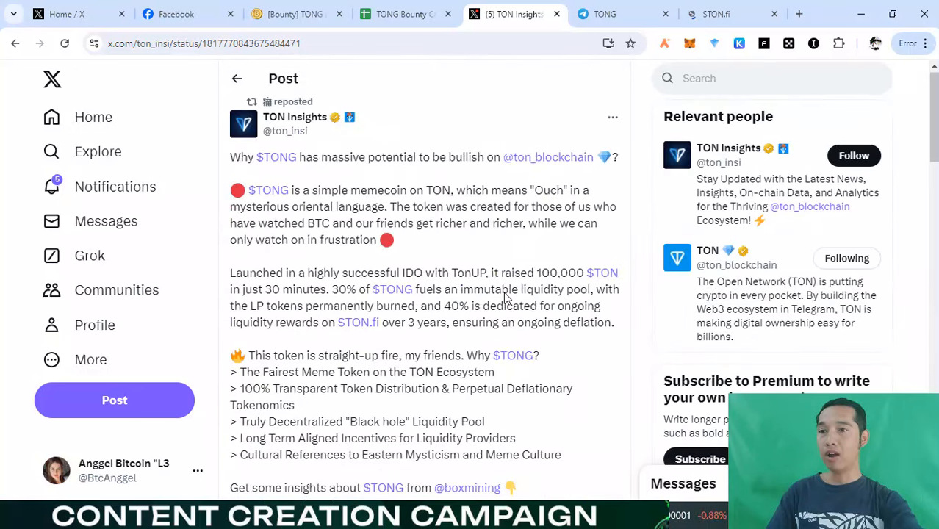
mouse_move(473, 286)
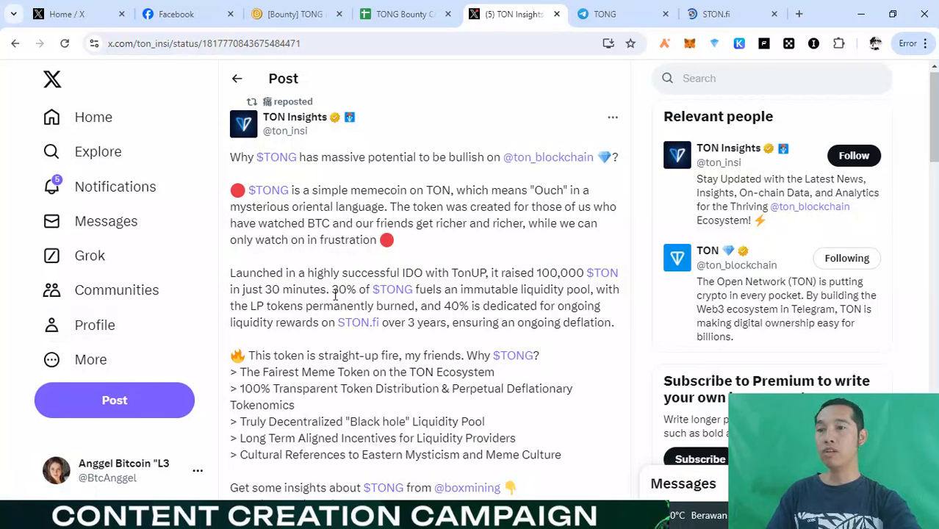
mouse_move(555, 312)
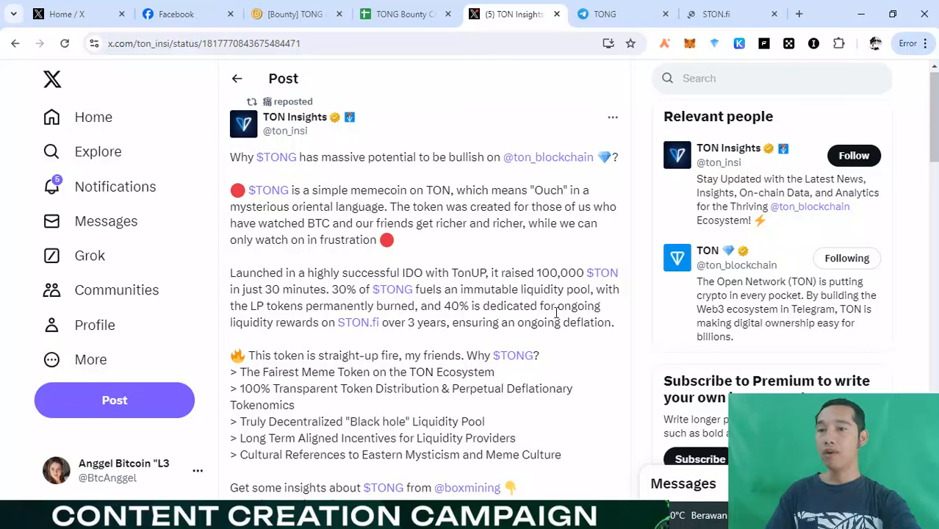
mouse_move(530, 343)
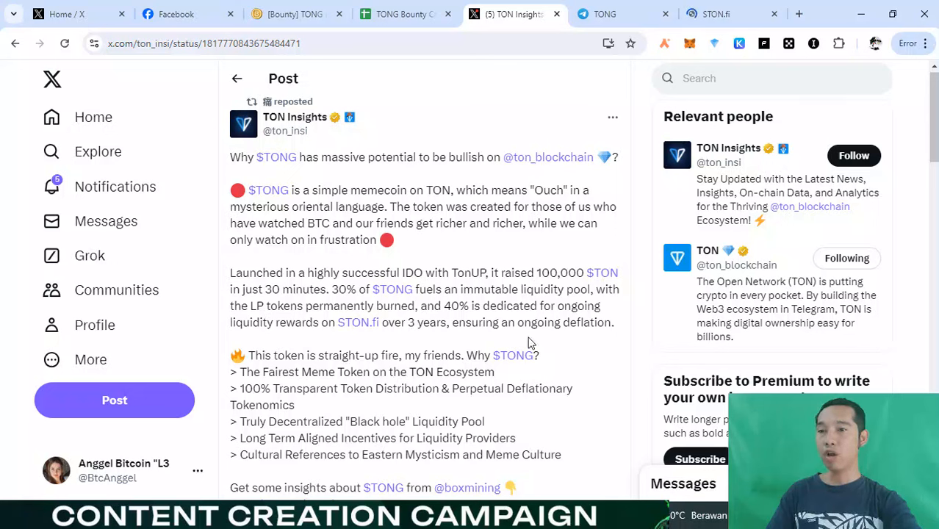
mouse_move(263, 338)
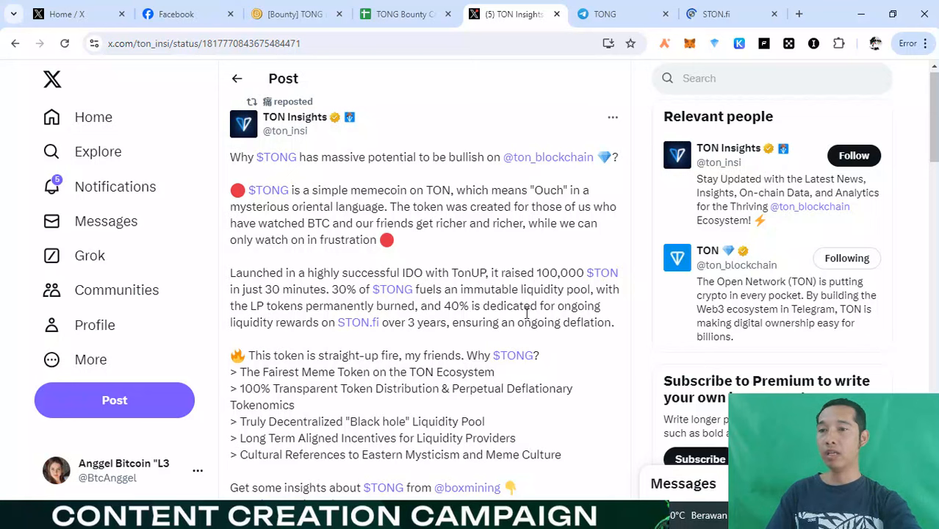
mouse_move(596, 338)
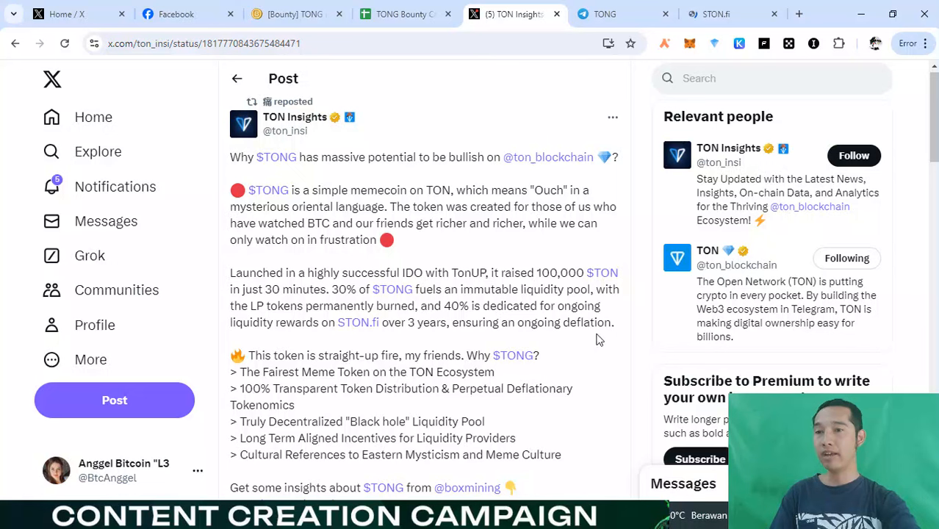
mouse_move(553, 341)
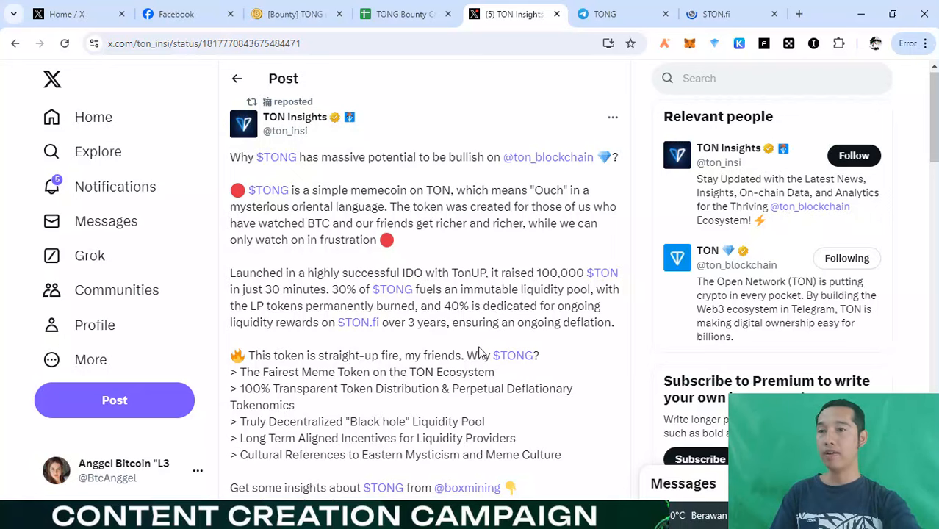
Read down the TON Insights TONG post's tokenomics, then return to the STON.fi swap
scroll("down", 3)
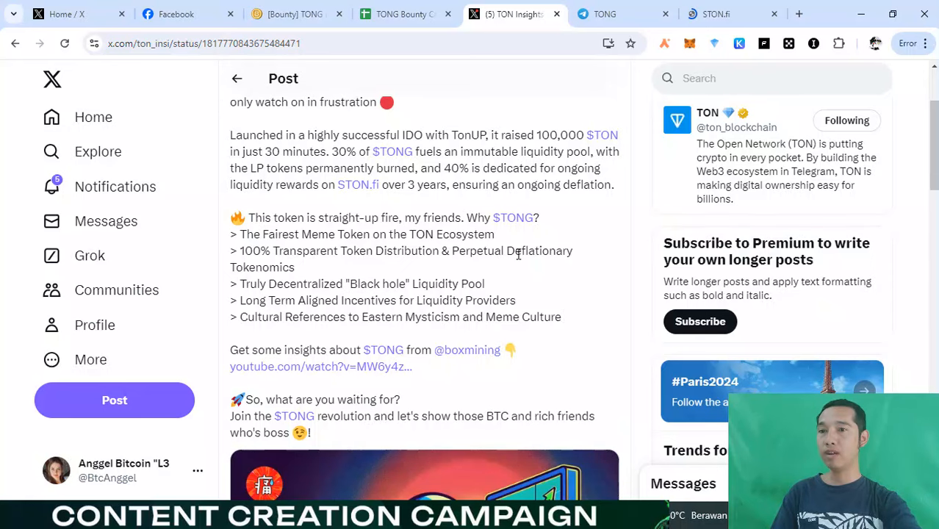
scroll("down", 3)
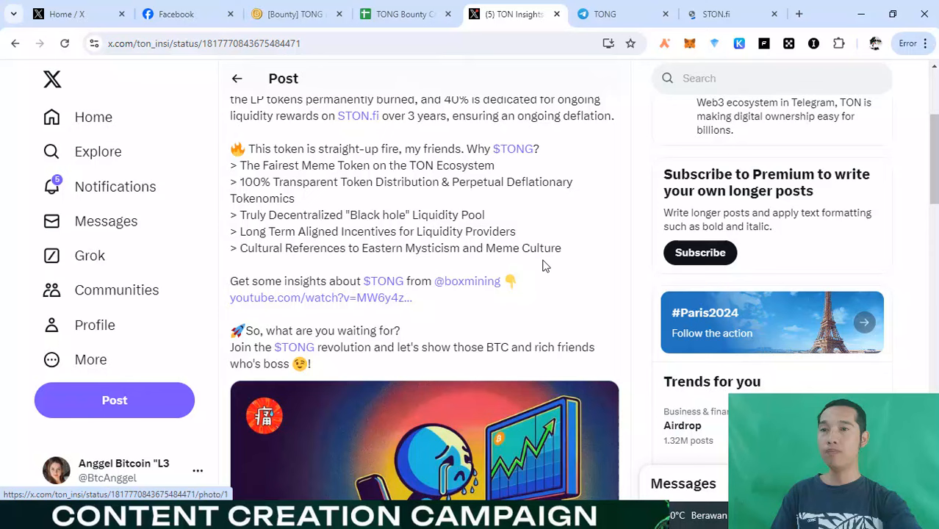
left_click(727, 15)
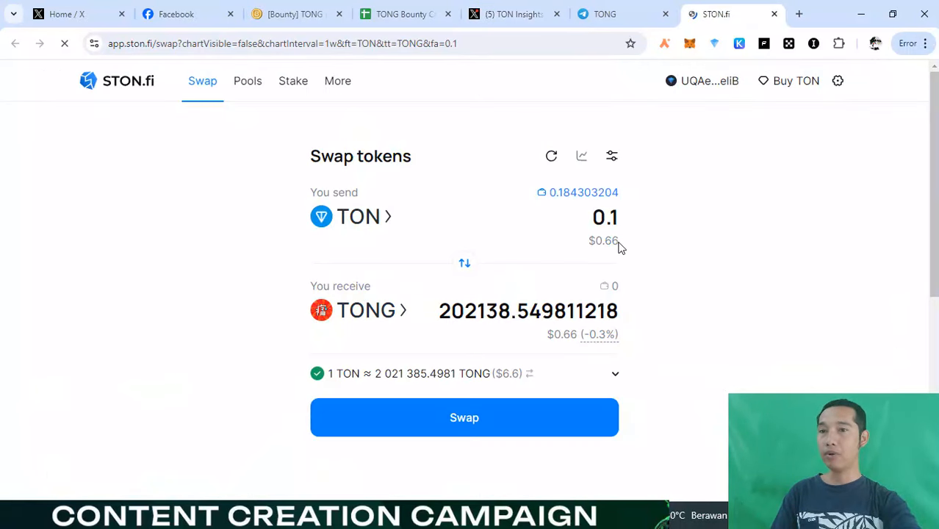
mouse_move(712, 100)
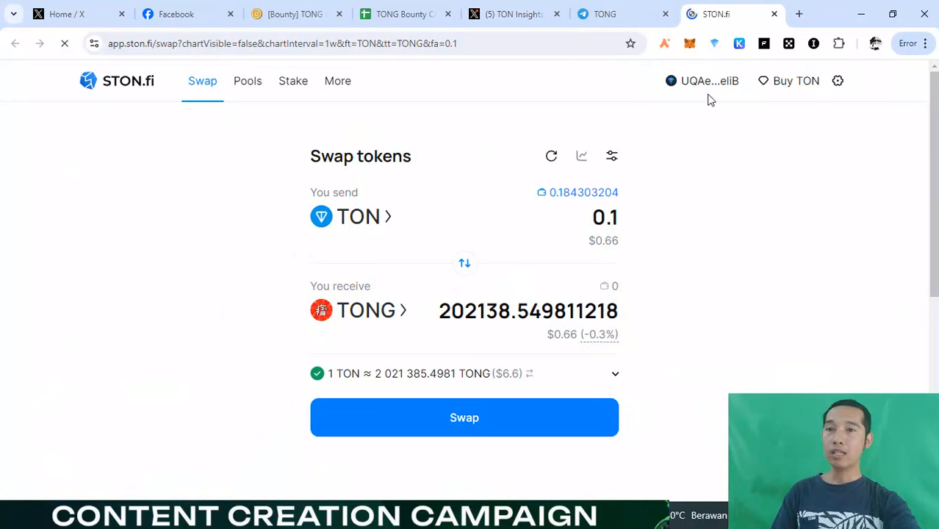
mouse_move(714, 44)
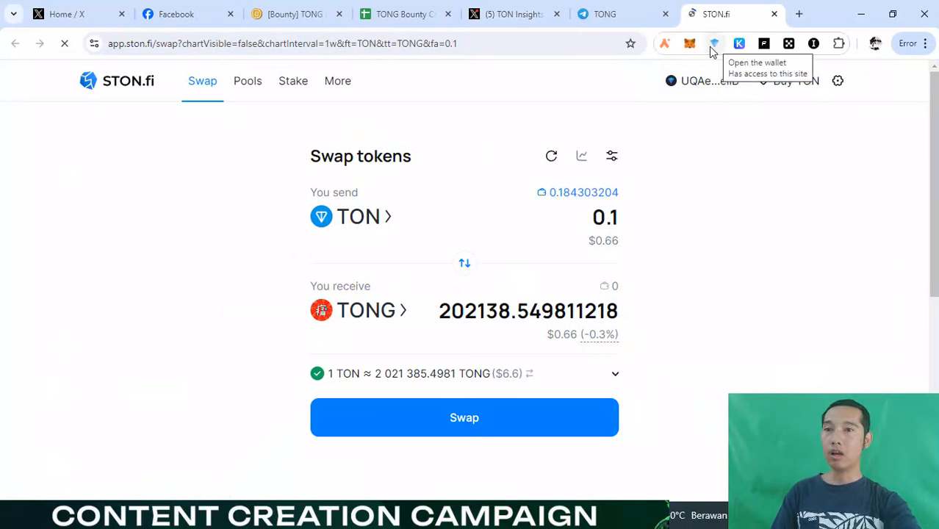
mouse_move(638, 272)
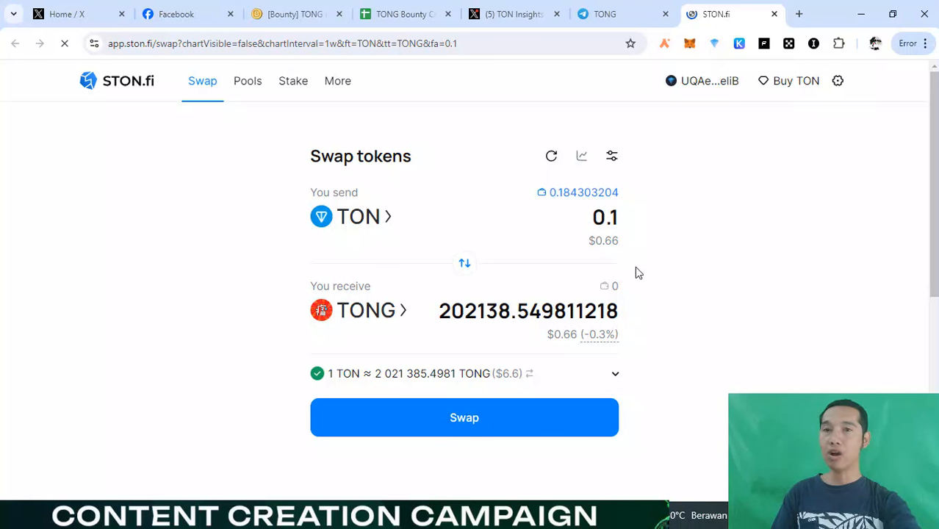
mouse_move(571, 234)
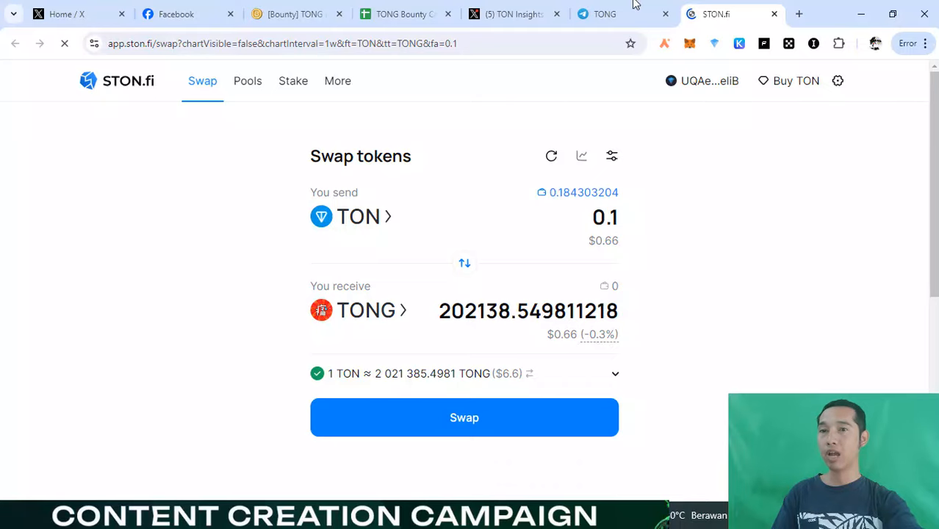
Return from the 0.1 TON-to-TONG swap quote to the TON Insights post on X
left_click(515, 13)
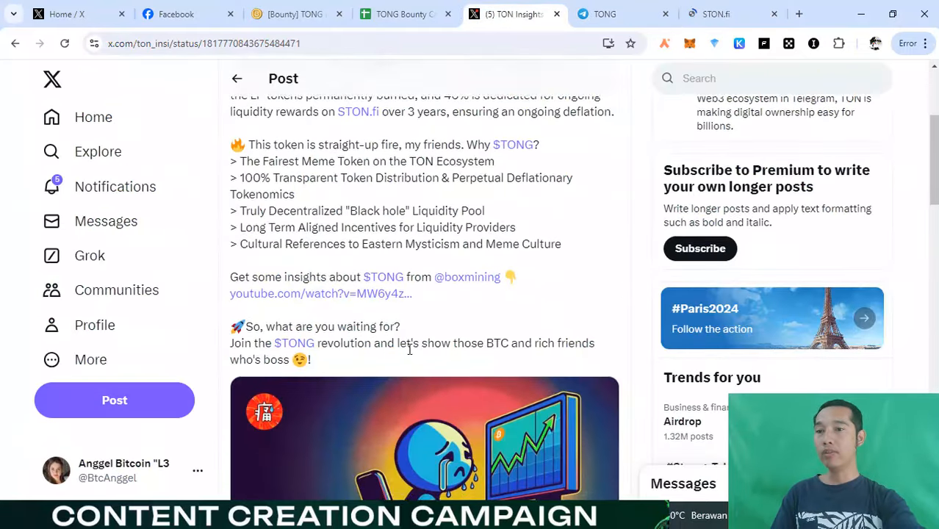
Scroll the TON Insights post to its opening TonUP IDO launch details
scroll("down", 3)
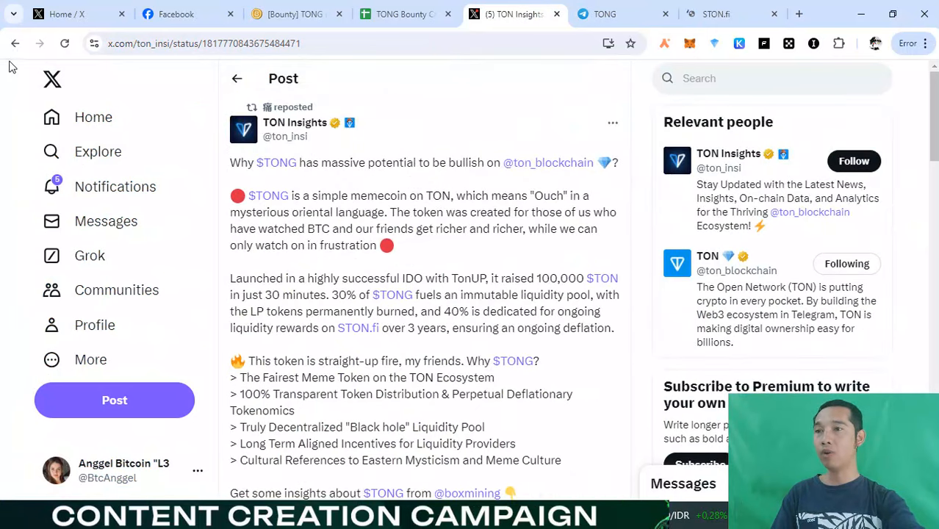
mouse_move(16, 45)
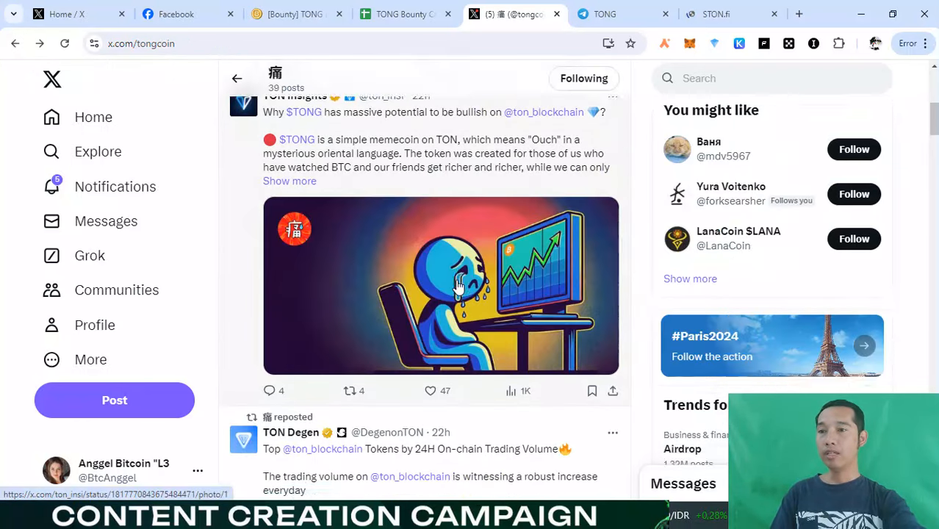
scroll("down", 3)
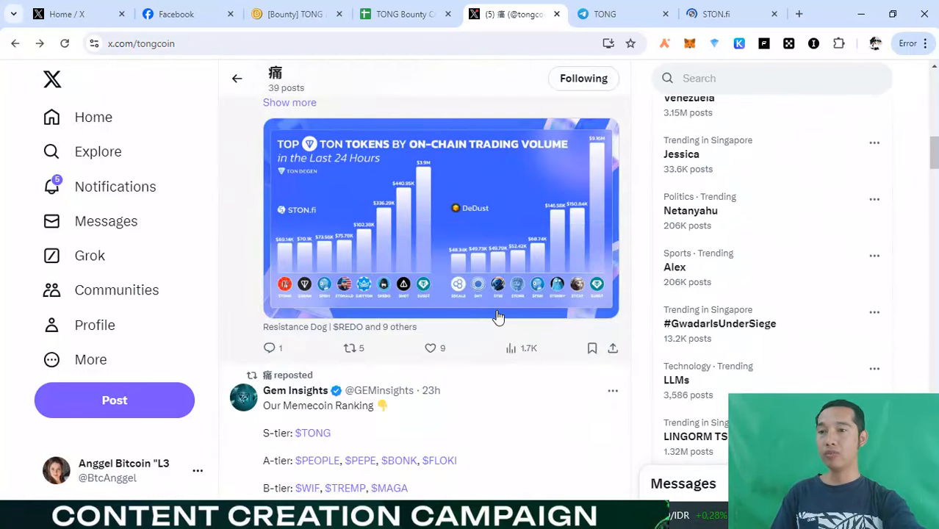
scroll("down", 3)
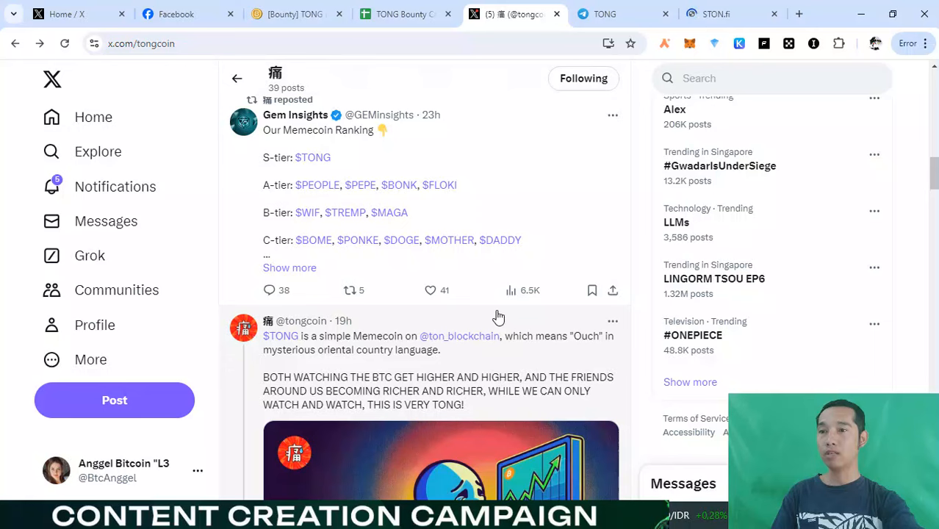
scroll("down", 3)
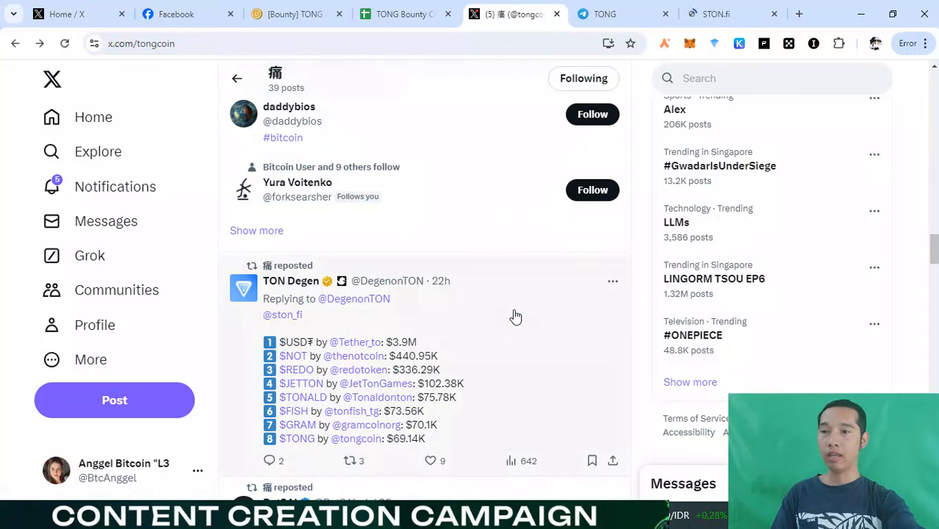
scroll("down", 3)
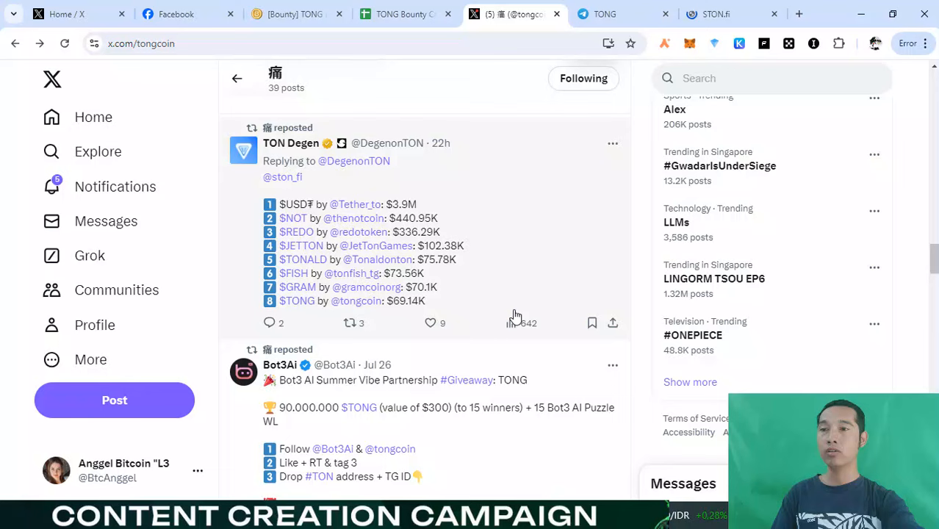